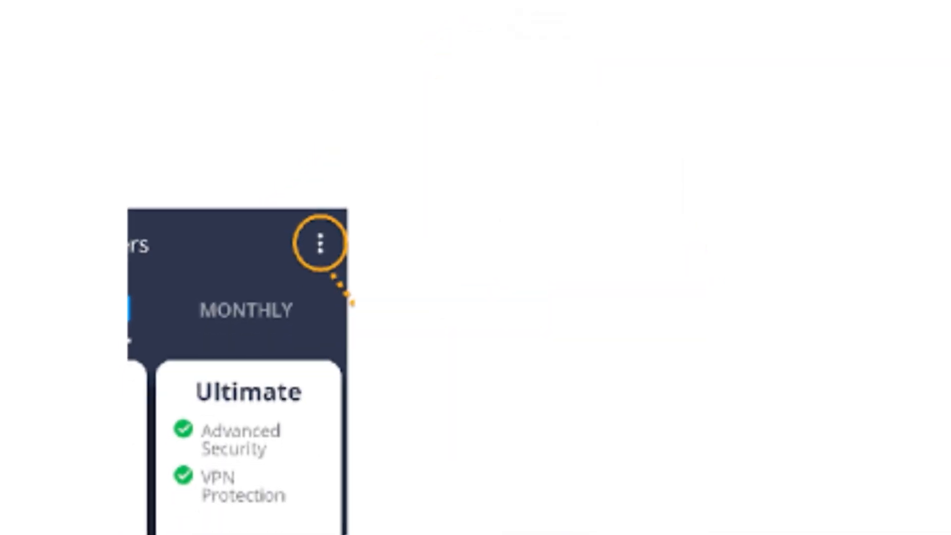
Switch from the AVG Ultimate plan screen to the AVG website's protection feature comparison list
click(321, 242)
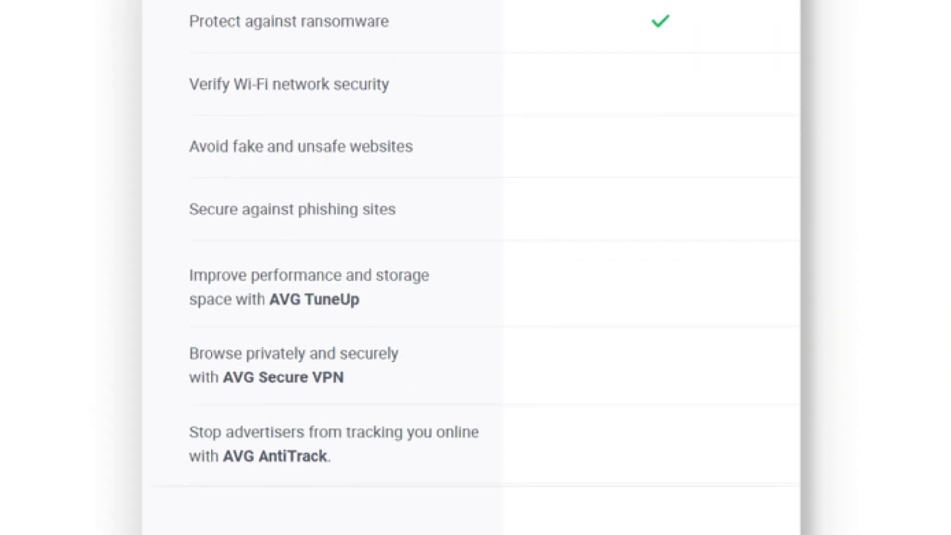
Scroll past the AVG feature checkmarks to the Rs 2,999/year price and Buy now button
scroll(down, 3)
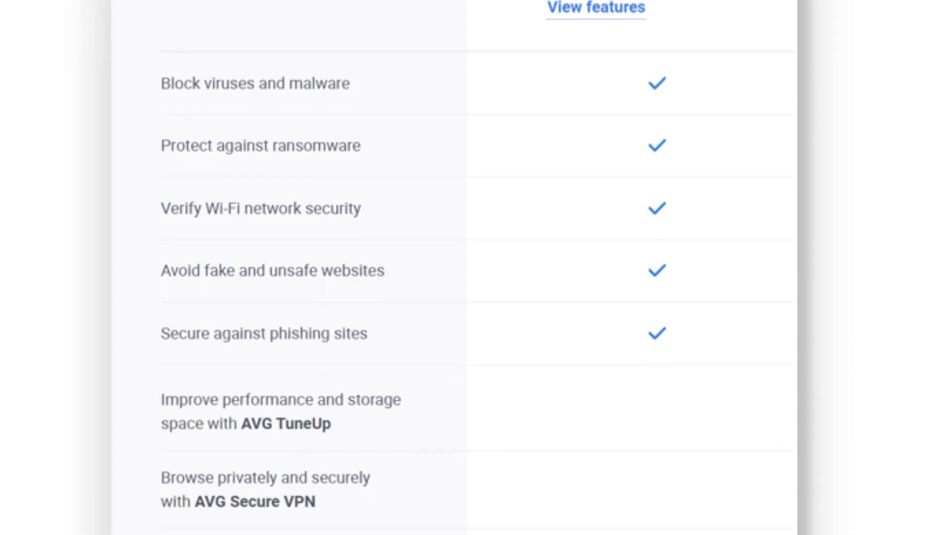
scroll(down, 3)
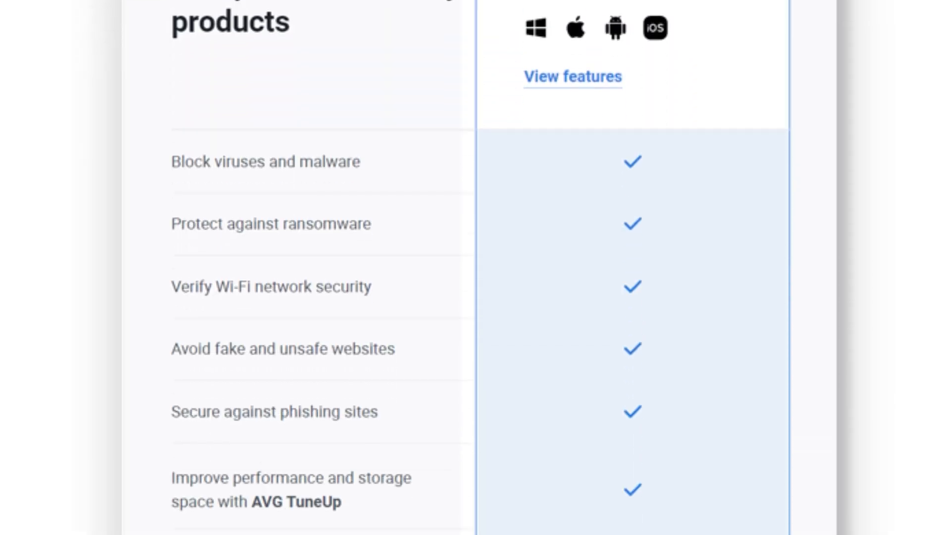
scroll(down, 3)
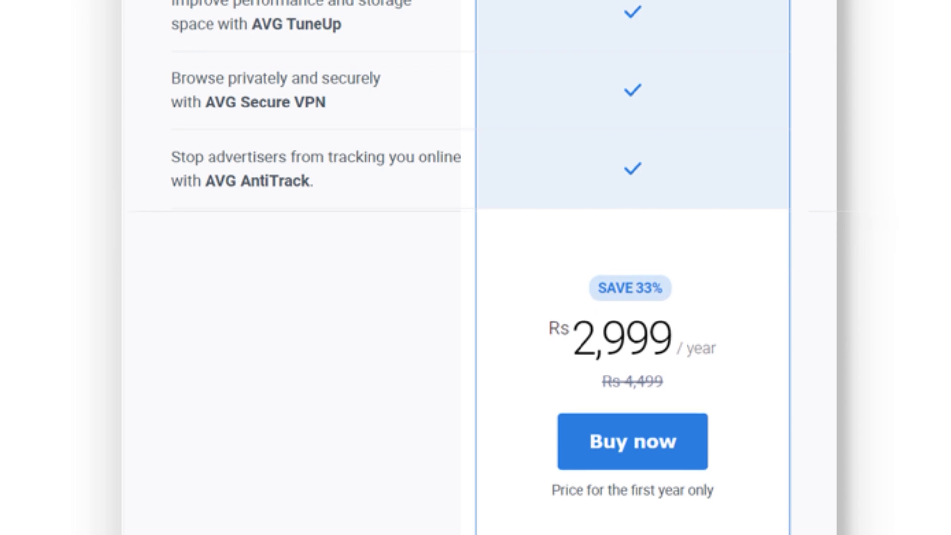
scroll(down, 3)
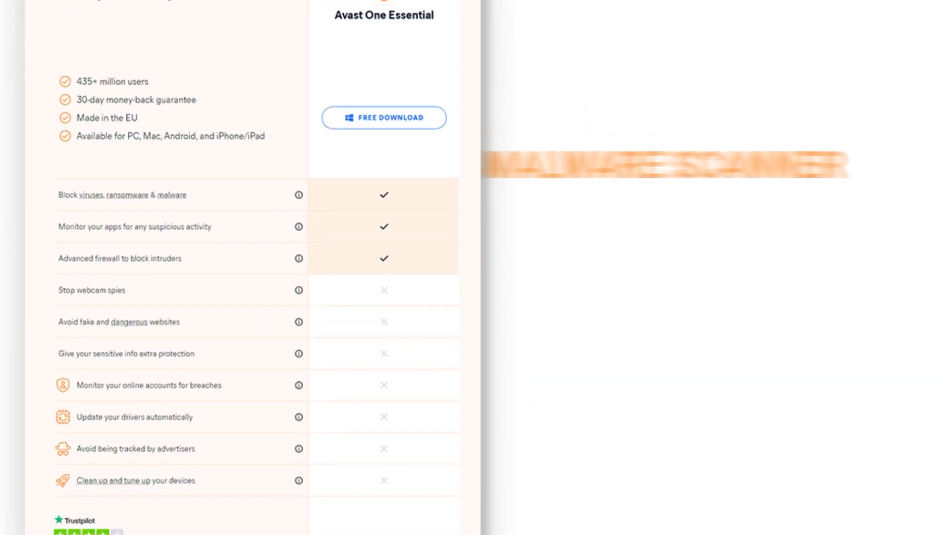
Scroll the Avast comparison tables from Avast One (£27.99) to Premium Security (£35.99, 10 devices)
scroll(down, 3)
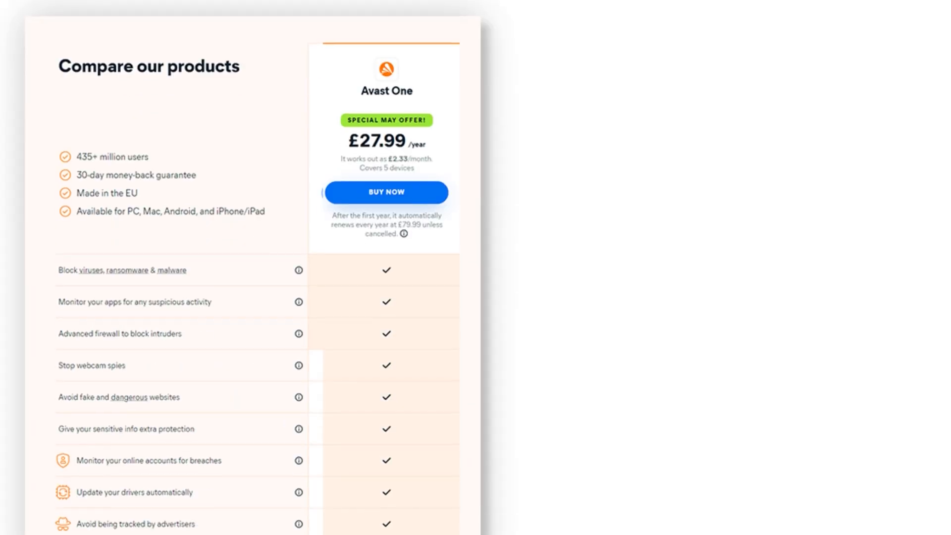
scroll(down, 3)
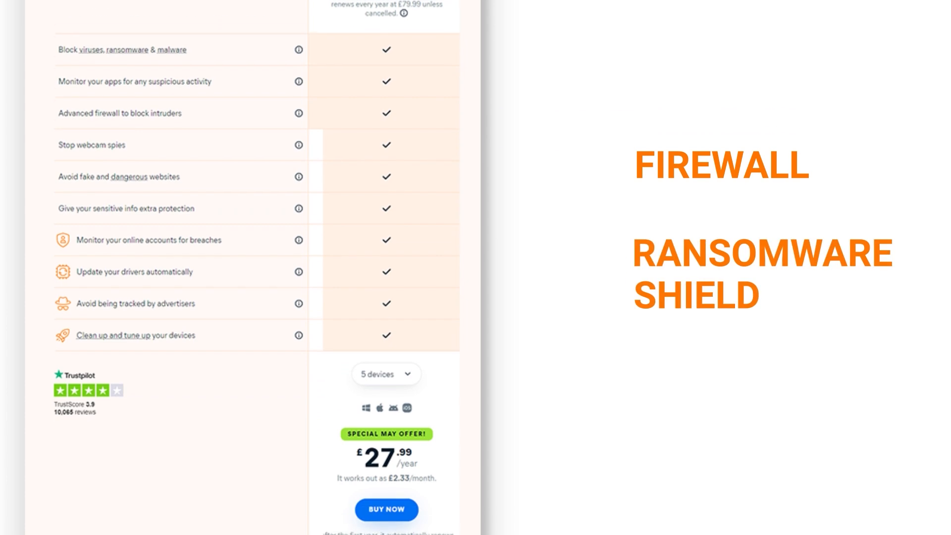
scroll(down, 3)
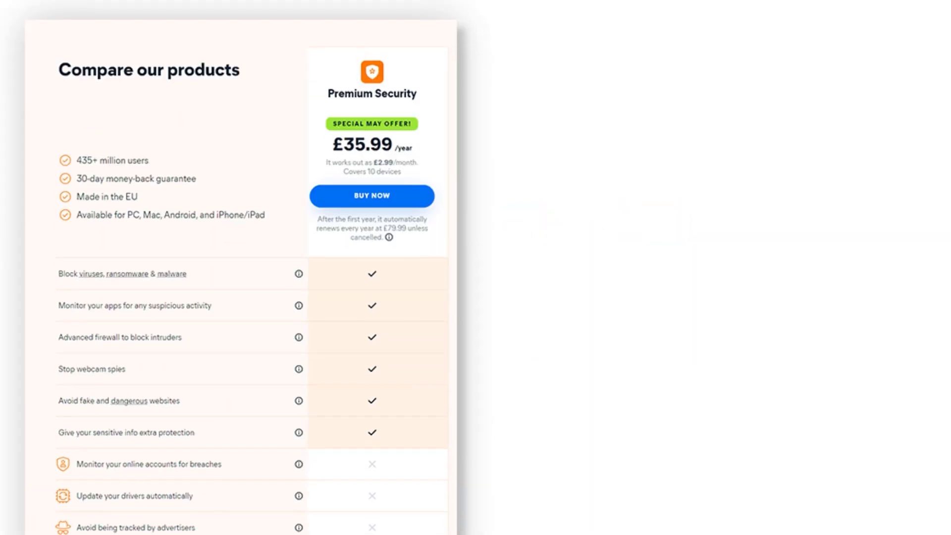
scroll(down, 3)
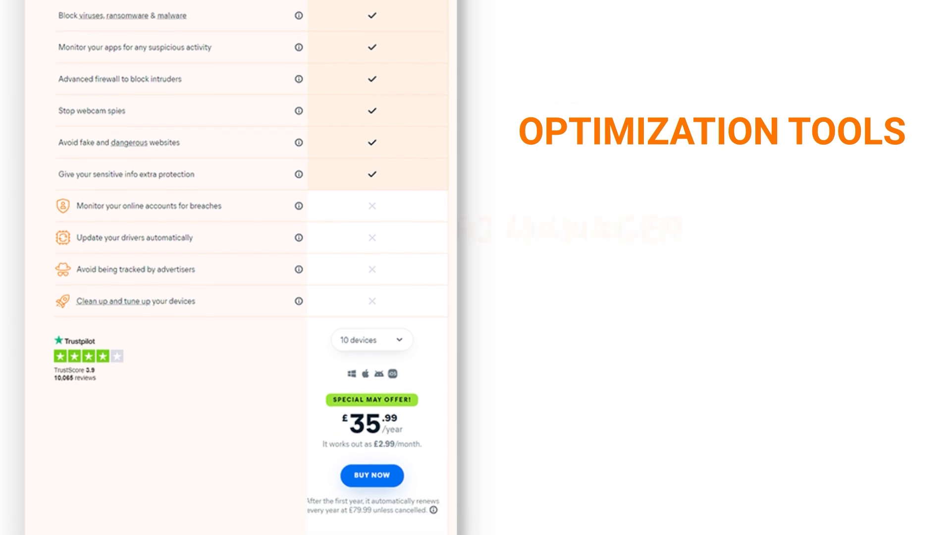
scroll(down, 3)
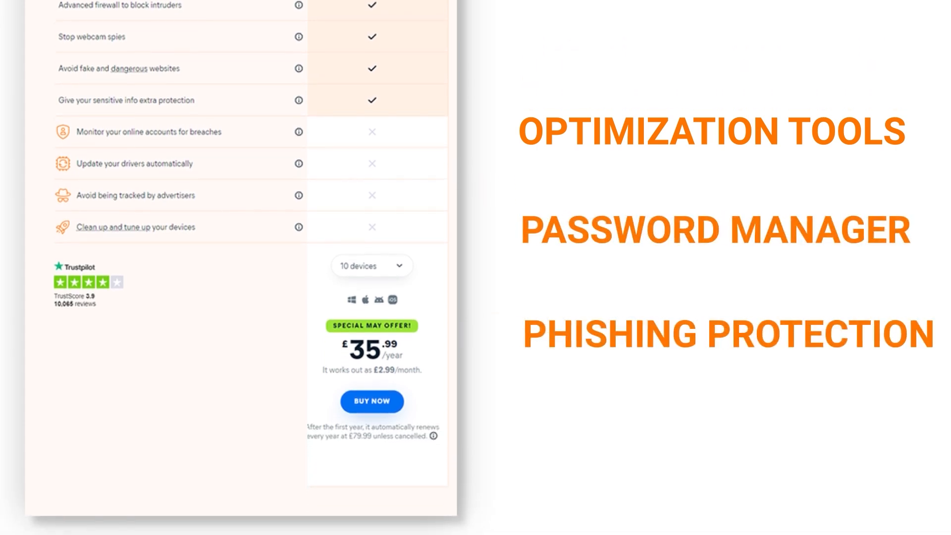